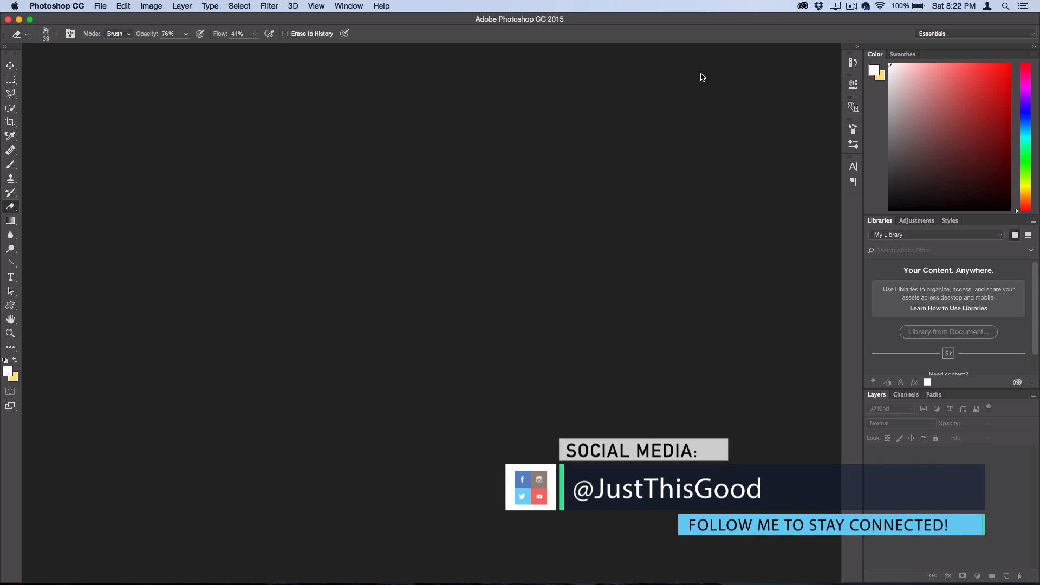
Step: Create a new 800 × 800 px document with a custom pink background
{"action": "left_click", "coordinate": [111, 6]}
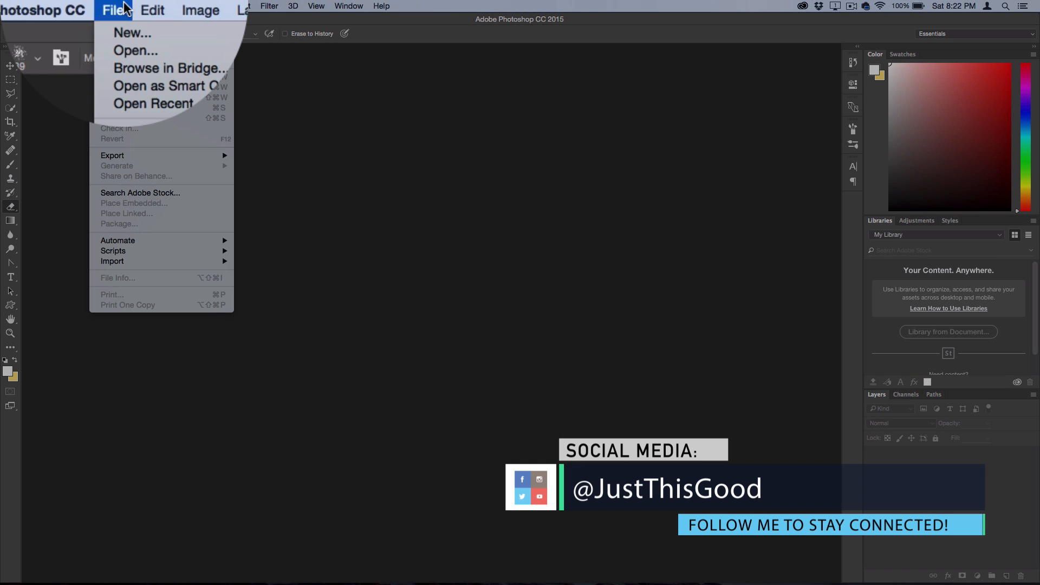
{"action": "left_click", "coordinate": [132, 33]}
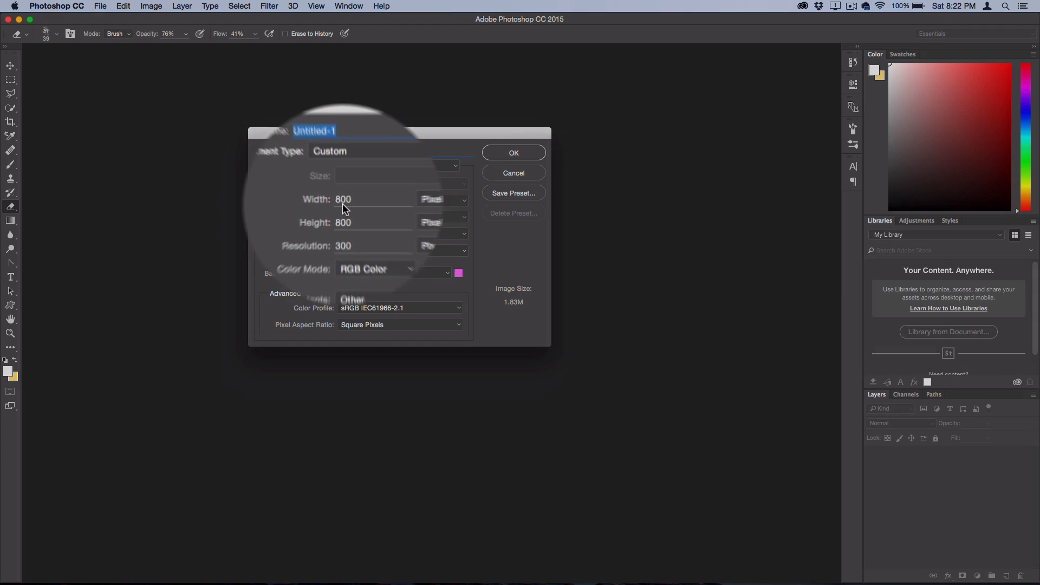
{"action": "left_click", "coordinate": [371, 220]}
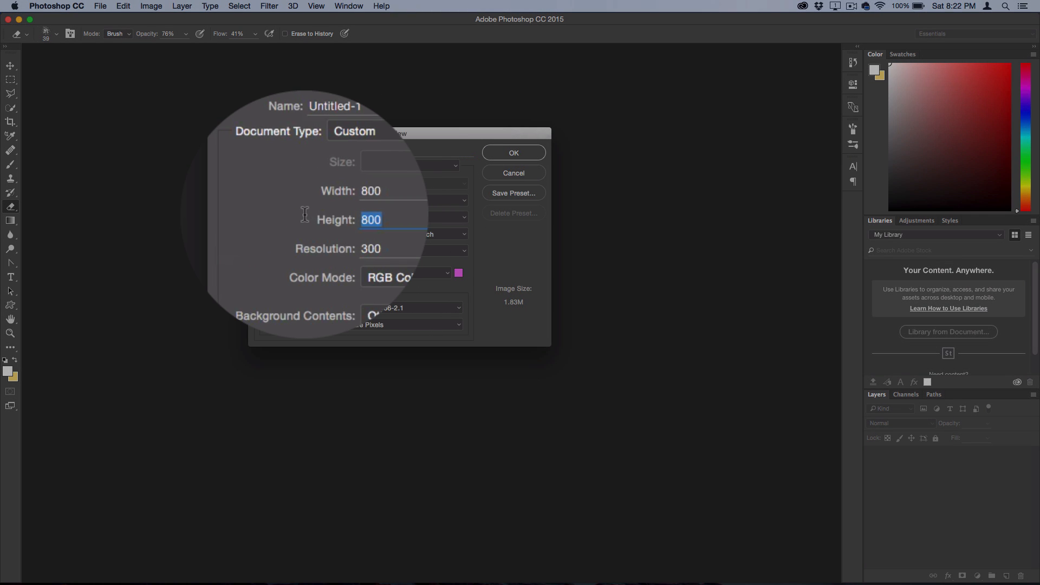
{"action": "left_click", "coordinate": [458, 273]}
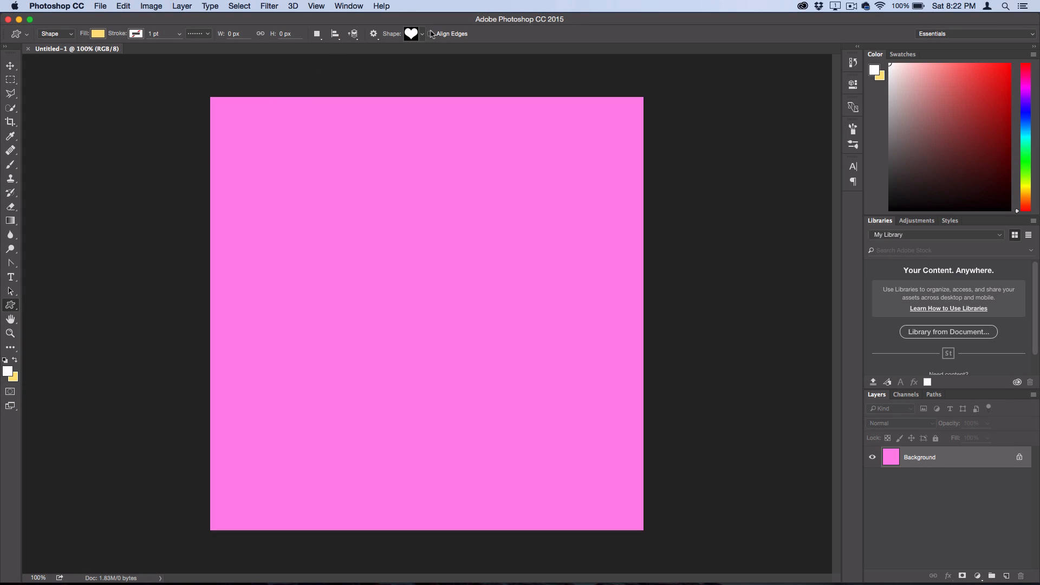
Step: Show the custom shape library to pick the heart shape
{"action": "left_click", "coordinate": [421, 34]}
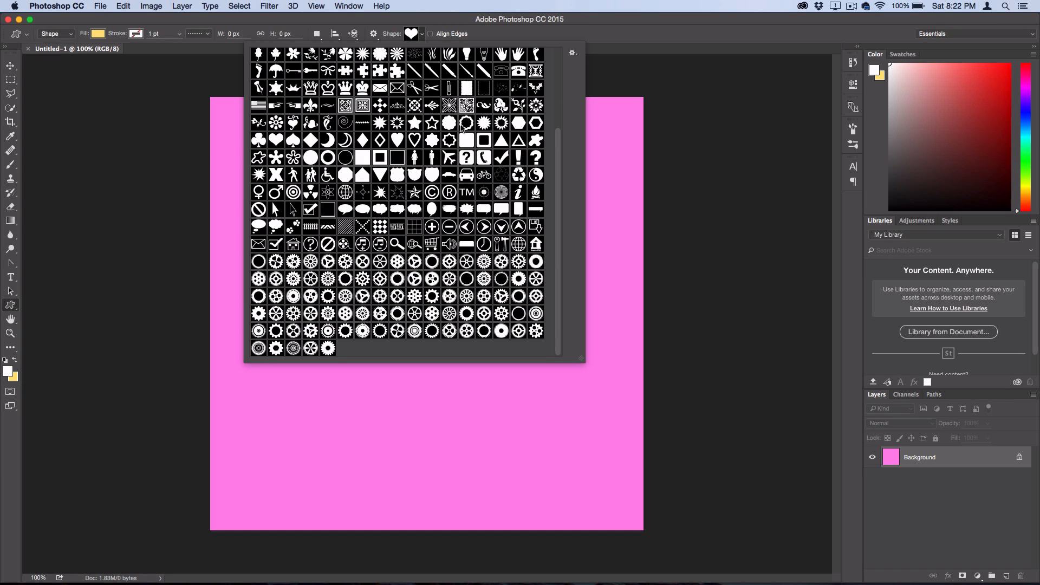
{"action": "mouse_move", "coordinate": [280, 144]}
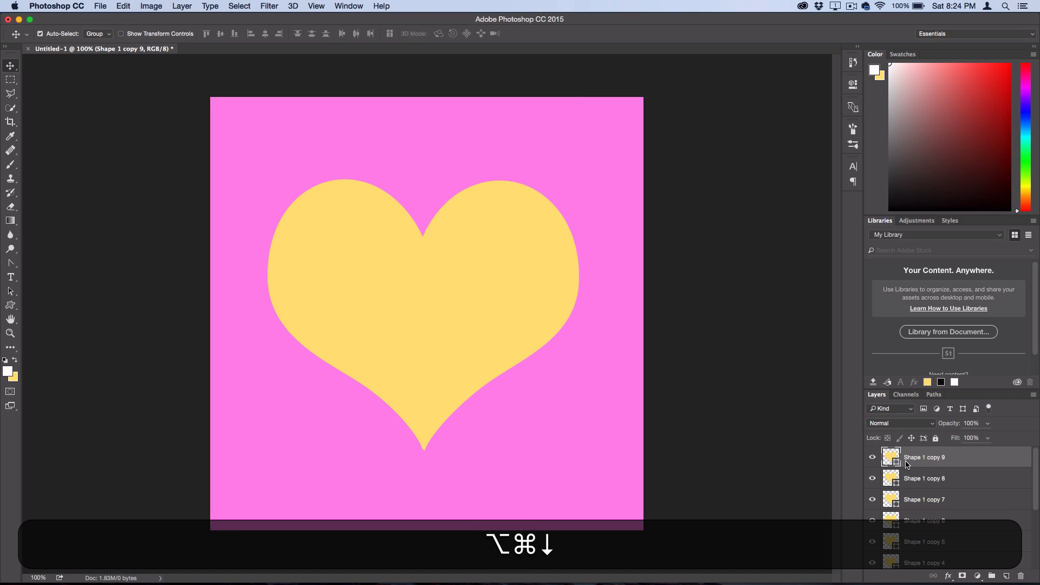
Step: Duplicate and nudge the heart, set the shadow copy to 78% opacity, and select the top heart
{"action": "key", "text": "alt+cmd+right"}
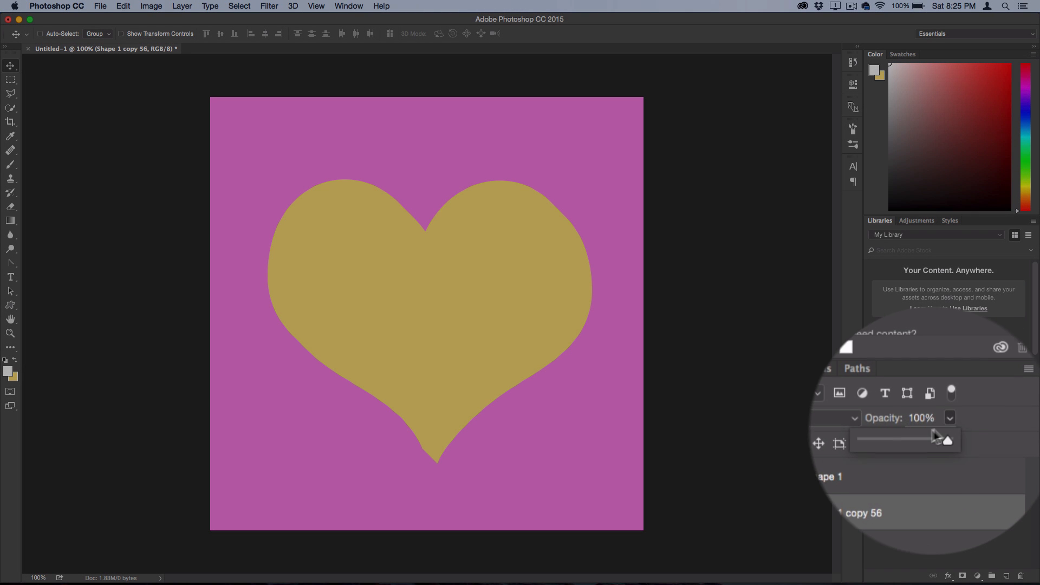
{"action": "left_click_drag", "start_coordinate": [940, 439], "coordinate": [928, 439]}
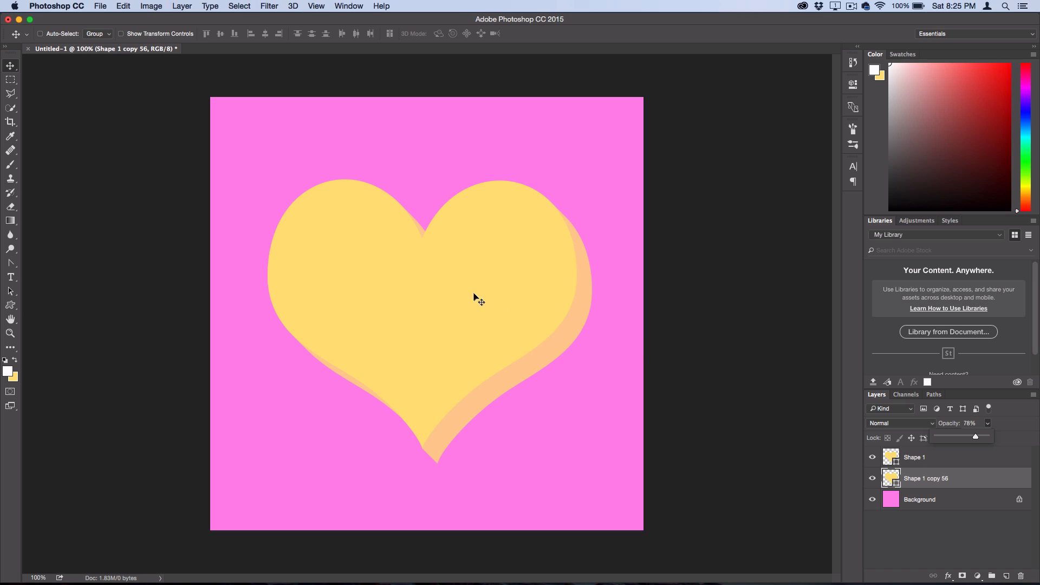
{"action": "mouse_move", "coordinate": [721, 477]}
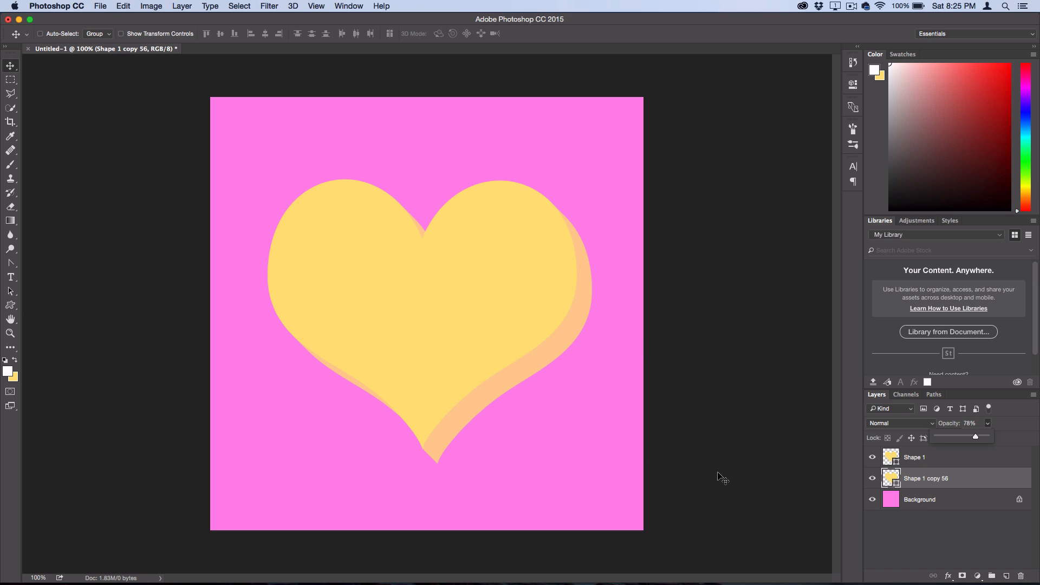
{"action": "left_click", "coordinate": [914, 456]}
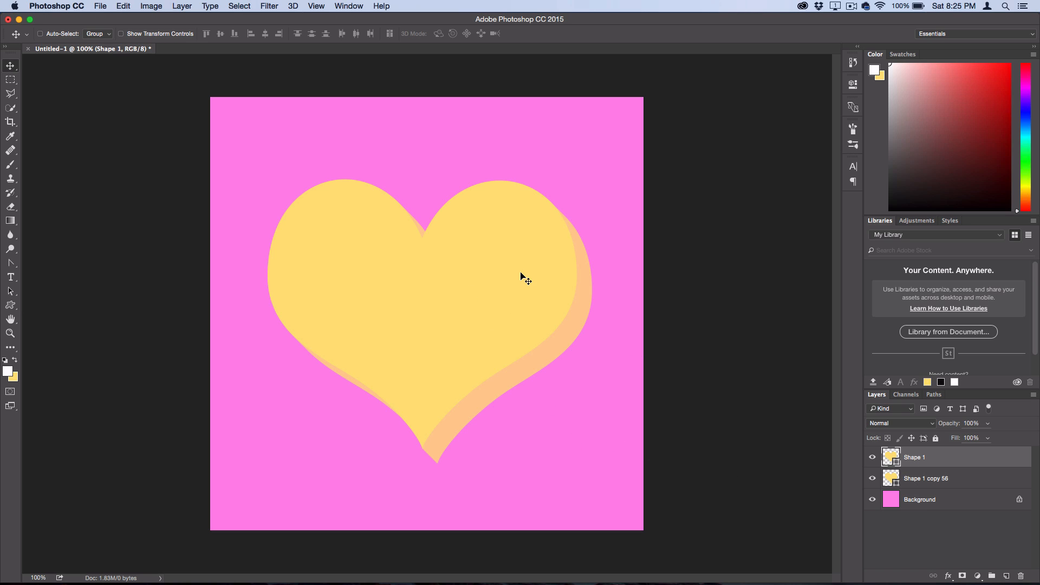
{"action": "mouse_move", "coordinate": [395, 277]}
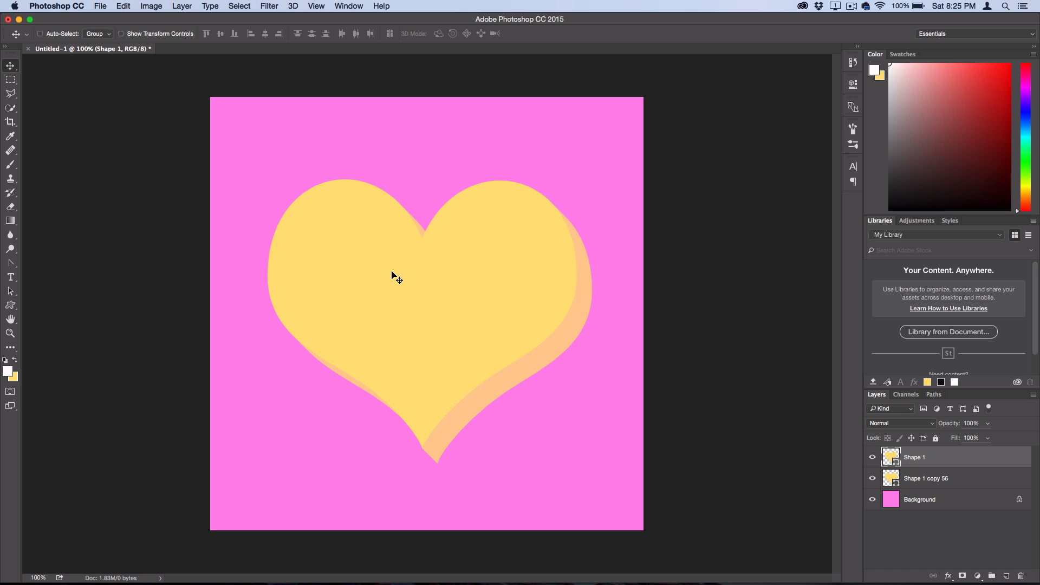
{"action": "mouse_move", "coordinate": [21, 288]}
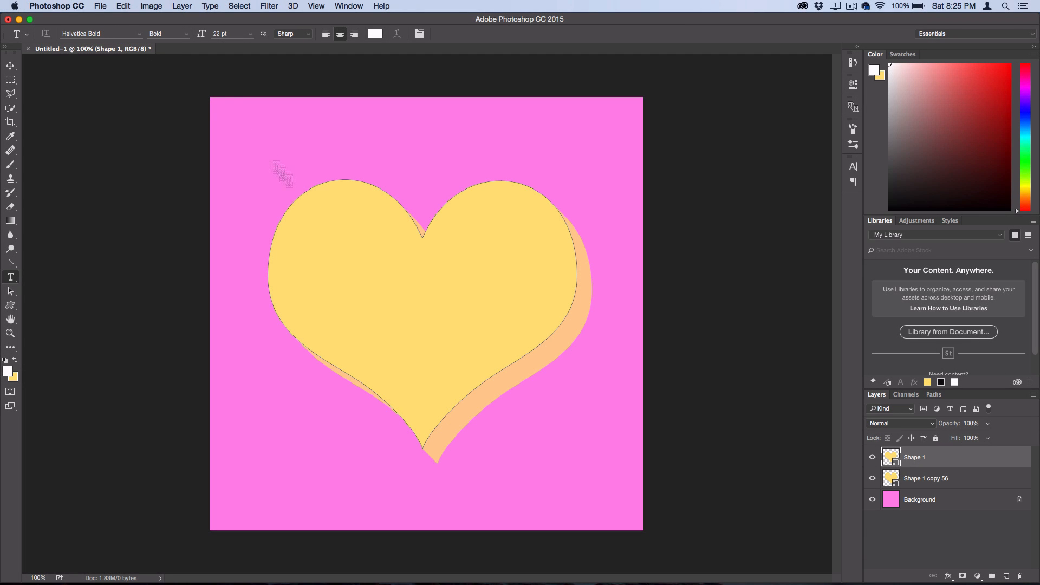
{"action": "mouse_move", "coordinate": [397, 210]}
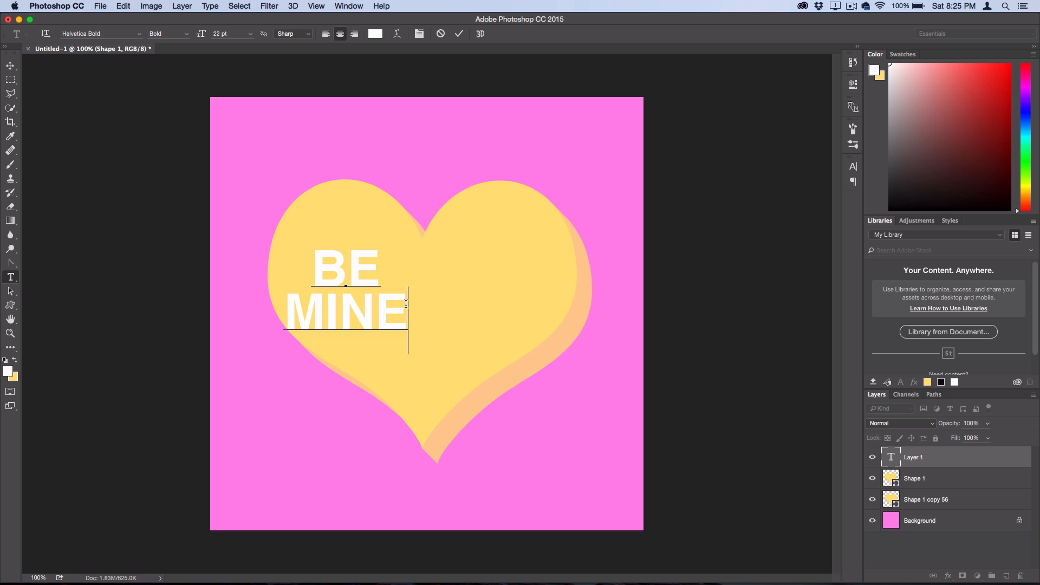
Step: Color the BE MINE text red and move it to the heart's centre
{"action": "left_click", "coordinate": [12, 369]}
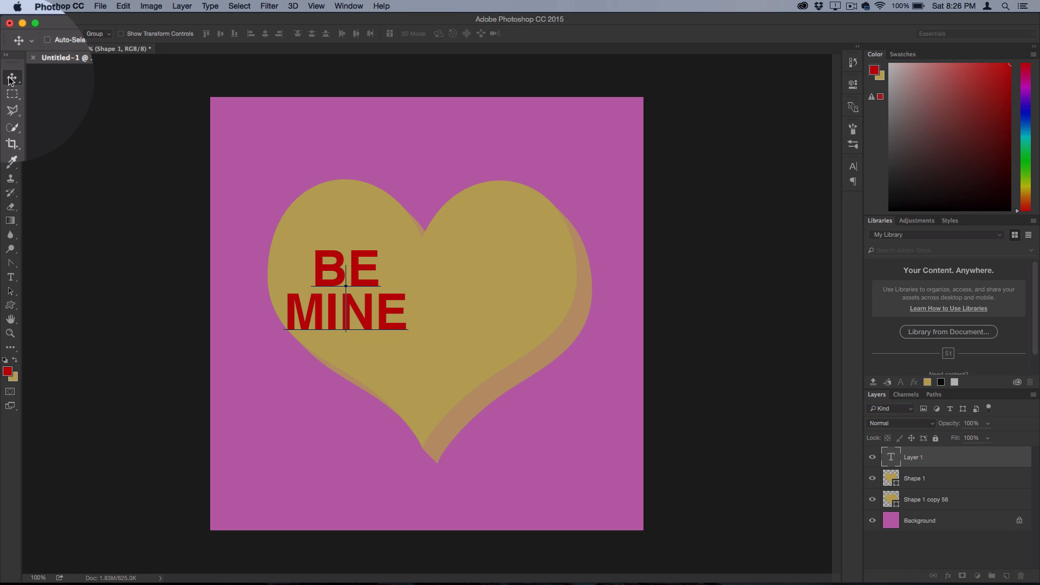
{"action": "left_click_drag", "start_coordinate": [343, 289], "coordinate": [427, 308]}
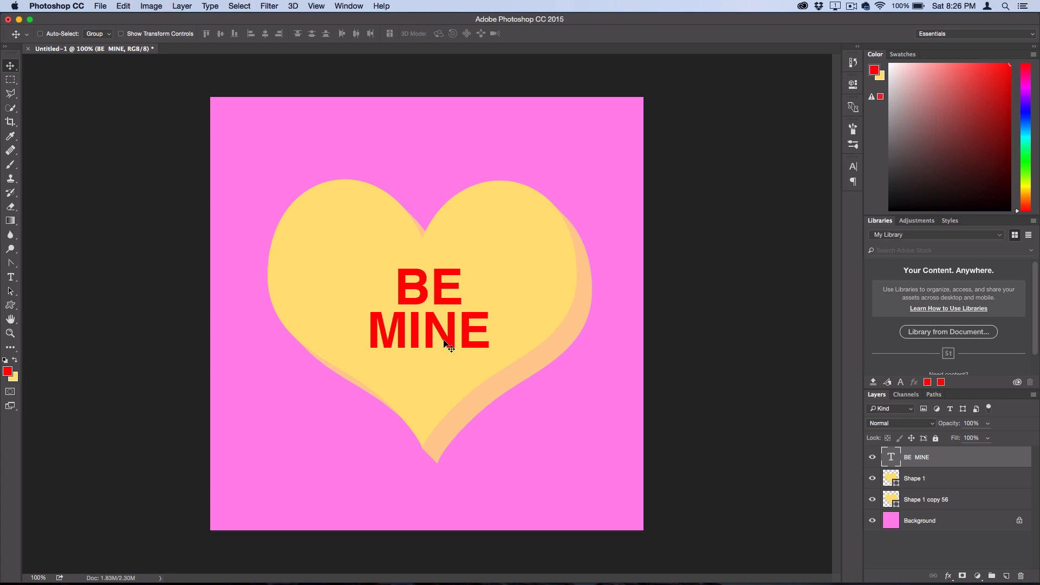
{"action": "key", "text": "cmd+t"}
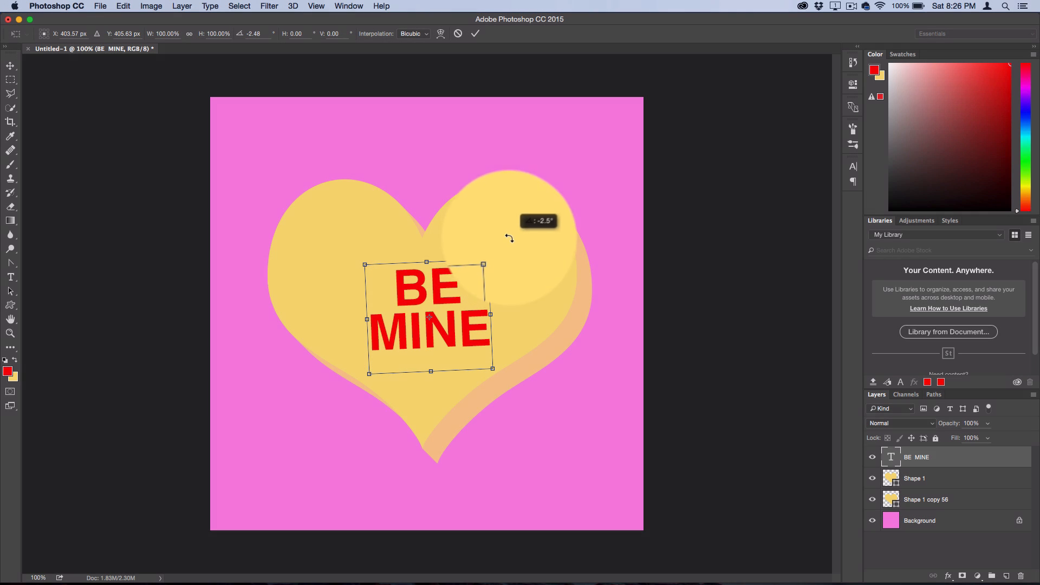
Step: Scale the tilted BE MINE text up slightly and commit the transform
{"action": "left_click_drag", "start_coordinate": [483, 263], "coordinate": [492, 255]}
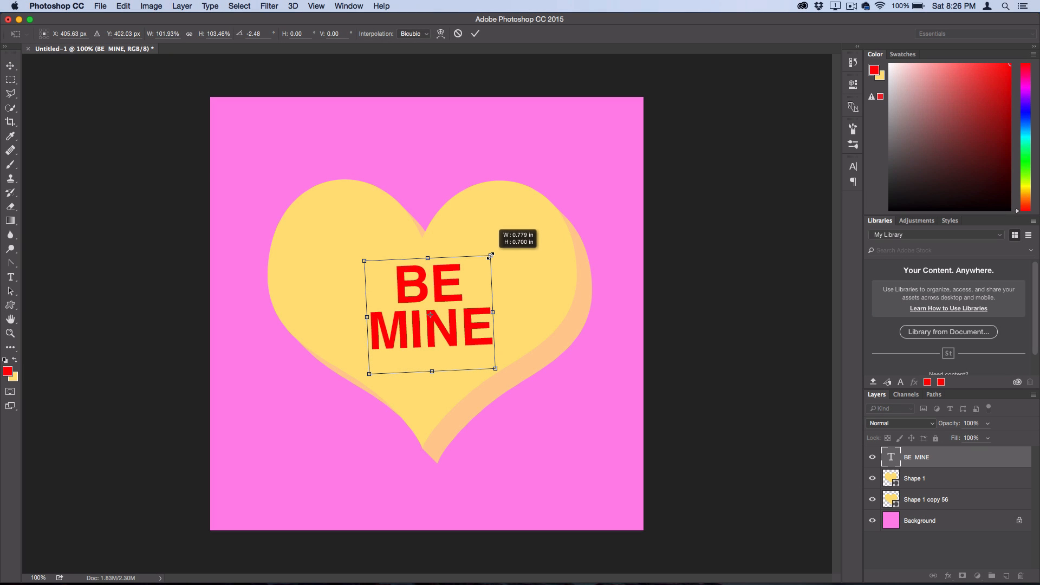
{"action": "left_click", "coordinate": [210, 6]}
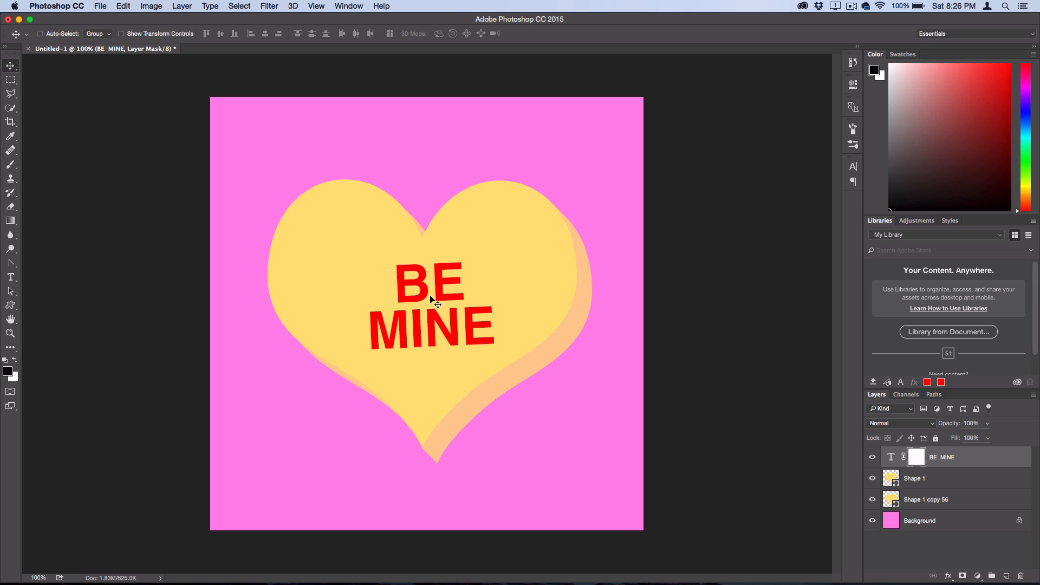
{"action": "mouse_move", "coordinate": [38, 201]}
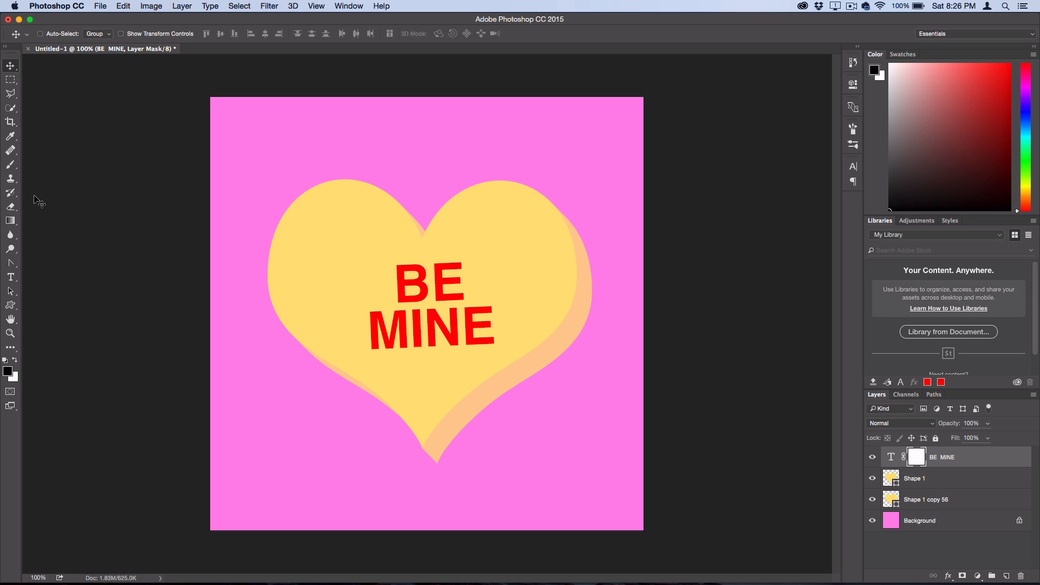
Step: Select the Brush tool and show its size and hardness presets
{"action": "left_click", "coordinate": [11, 165]}
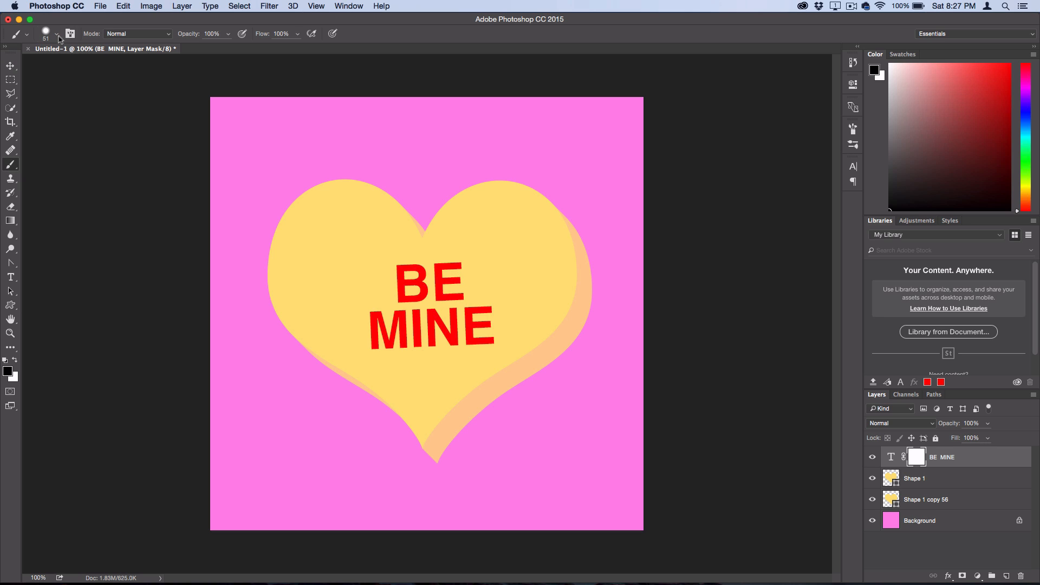
{"action": "left_click", "coordinate": [56, 34]}
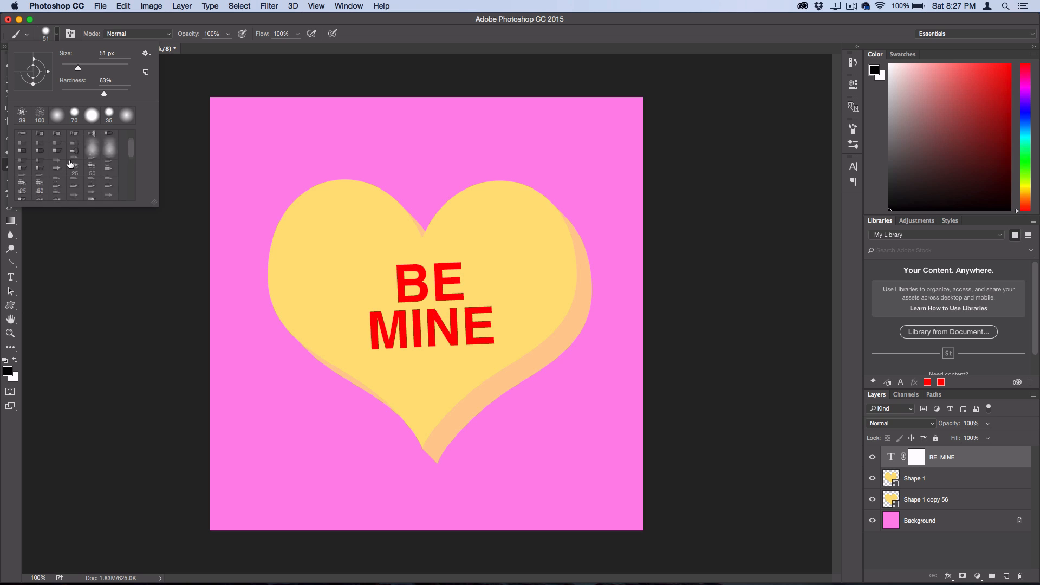